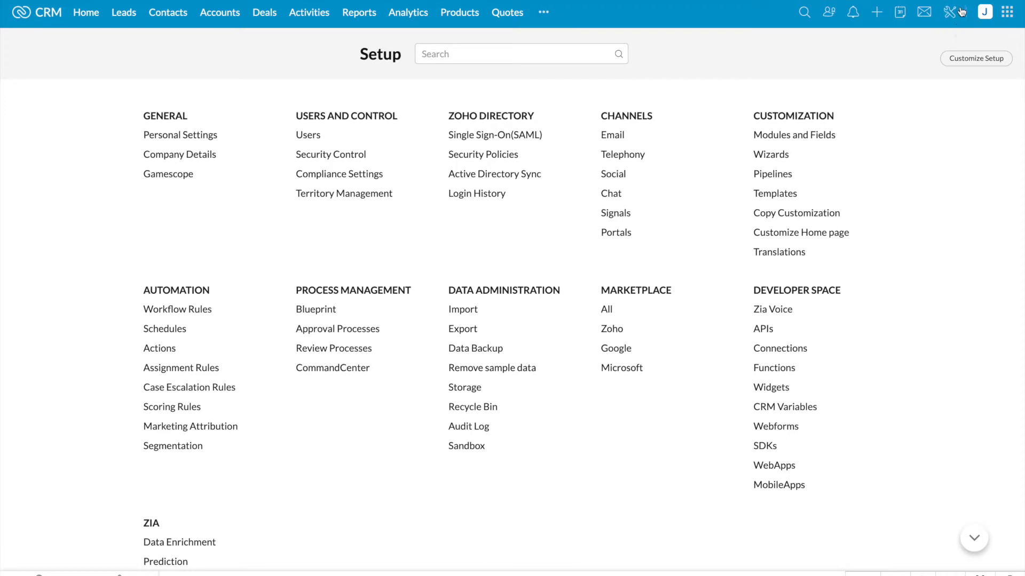
mouse_move(921, 33)
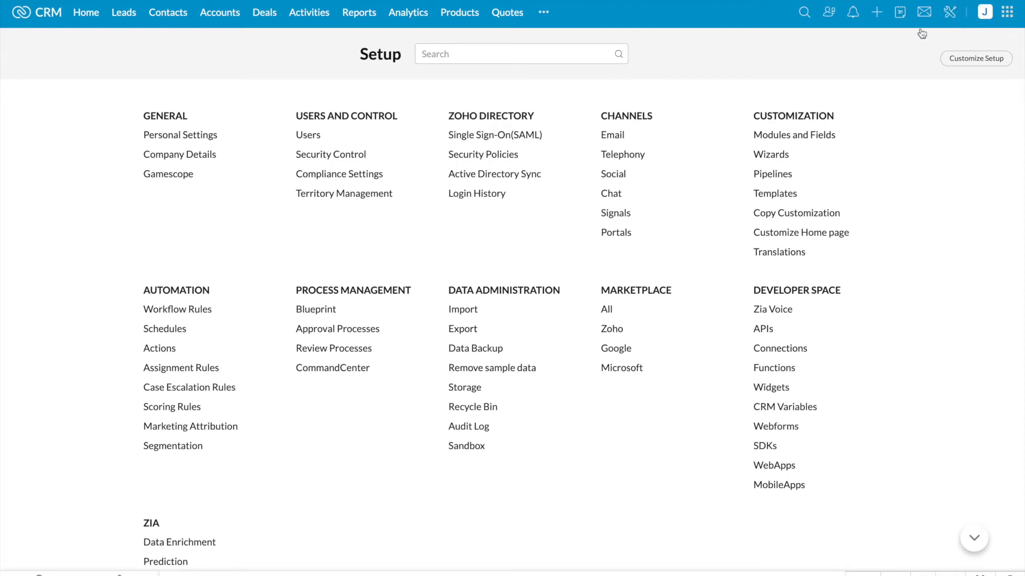
Step: Open Automation's Assignment Rules page listing webform1, Rule1 and Rule2
double_click(175, 291)
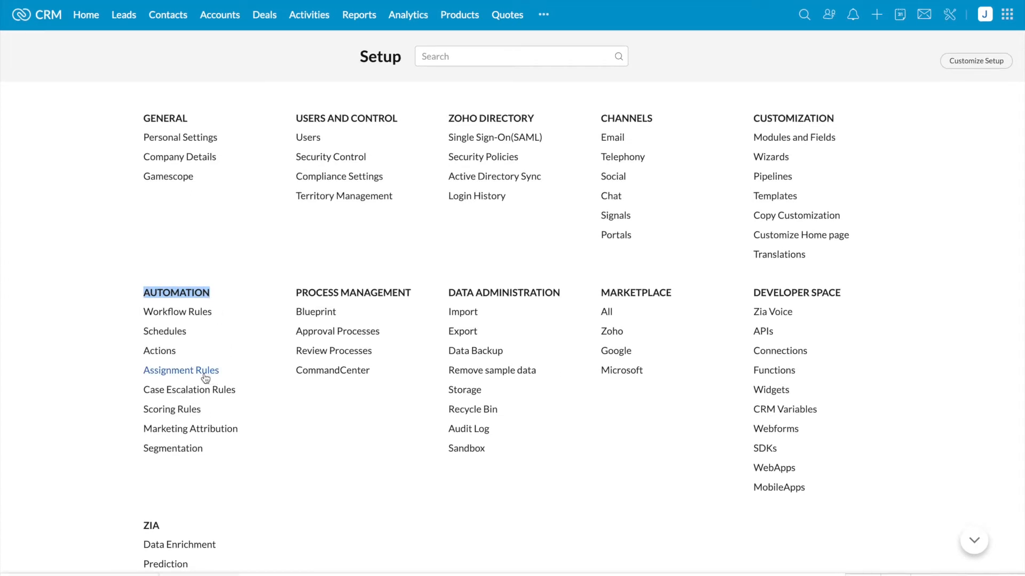
left_click(181, 370)
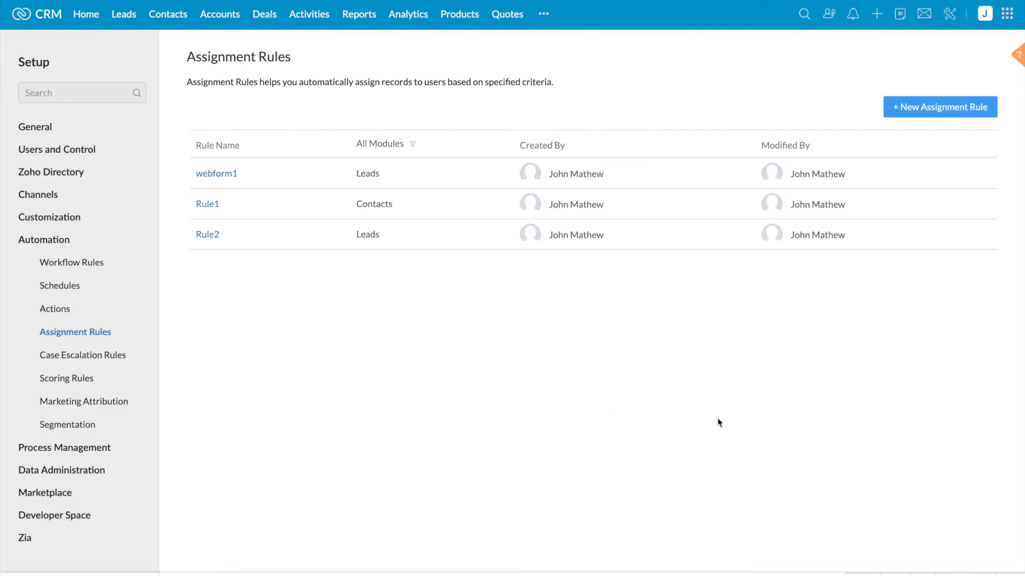
mouse_move(898, 131)
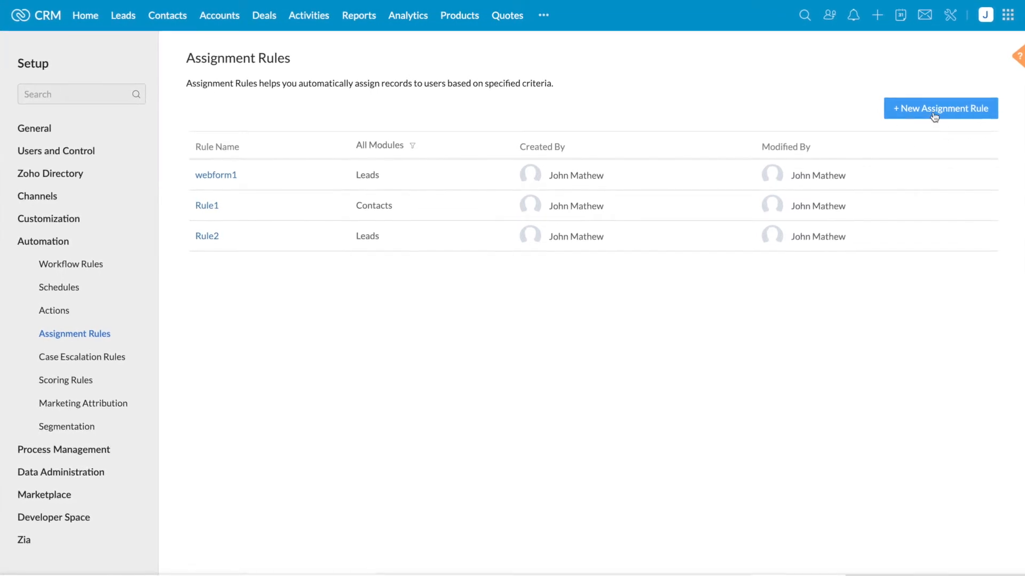
Step: Create a Leads assignment rule named 'Webform Records' and continue to its rule entry
left_click(939, 108)
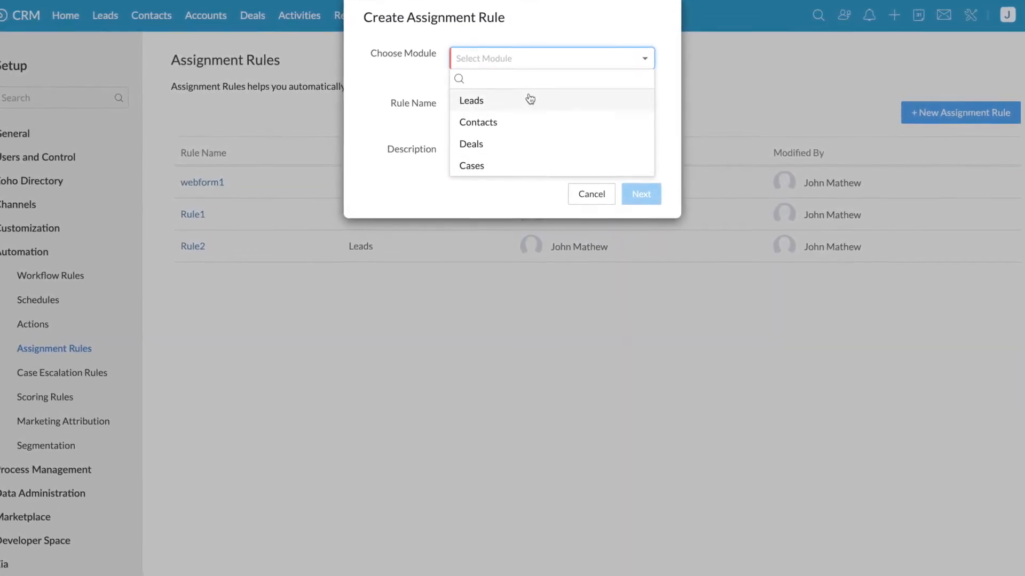
left_click(471, 100)
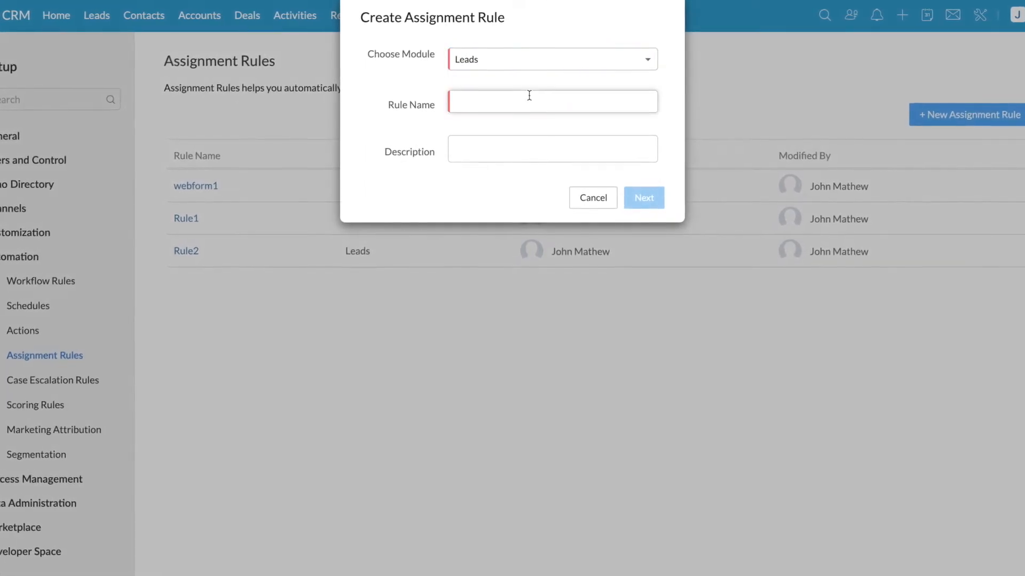
type("Webform Records")
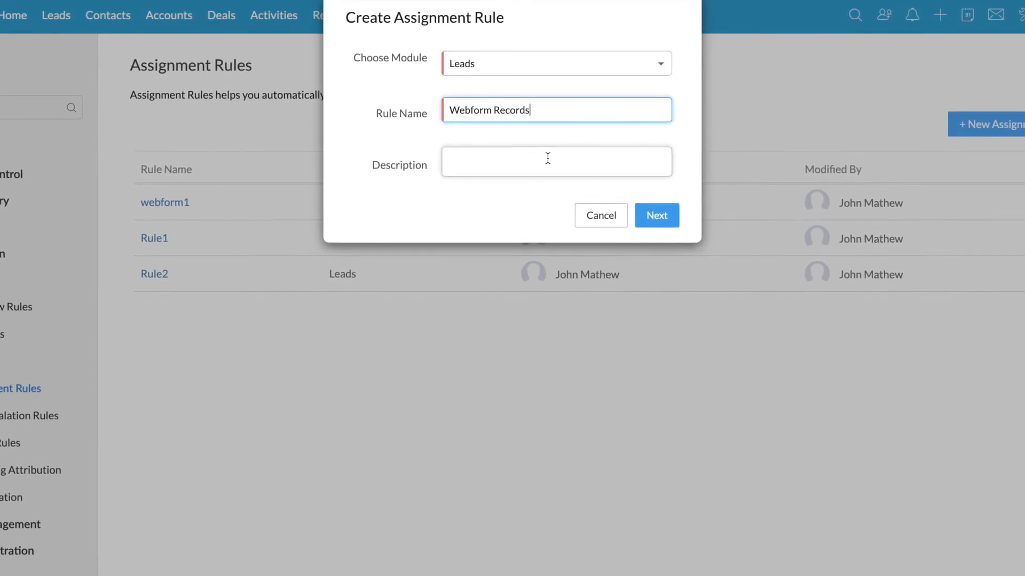
left_click(656, 216)
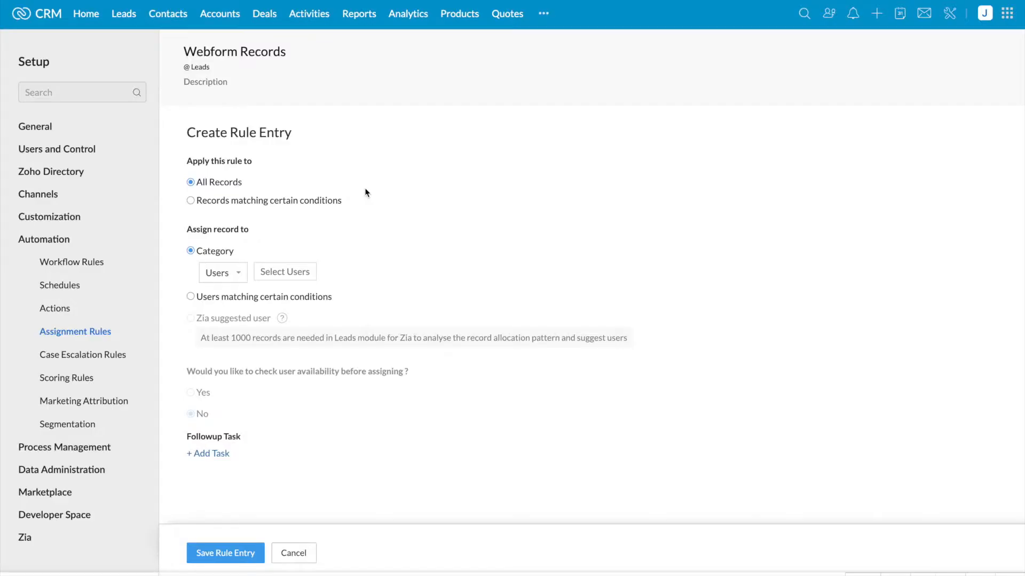
mouse_move(236, 173)
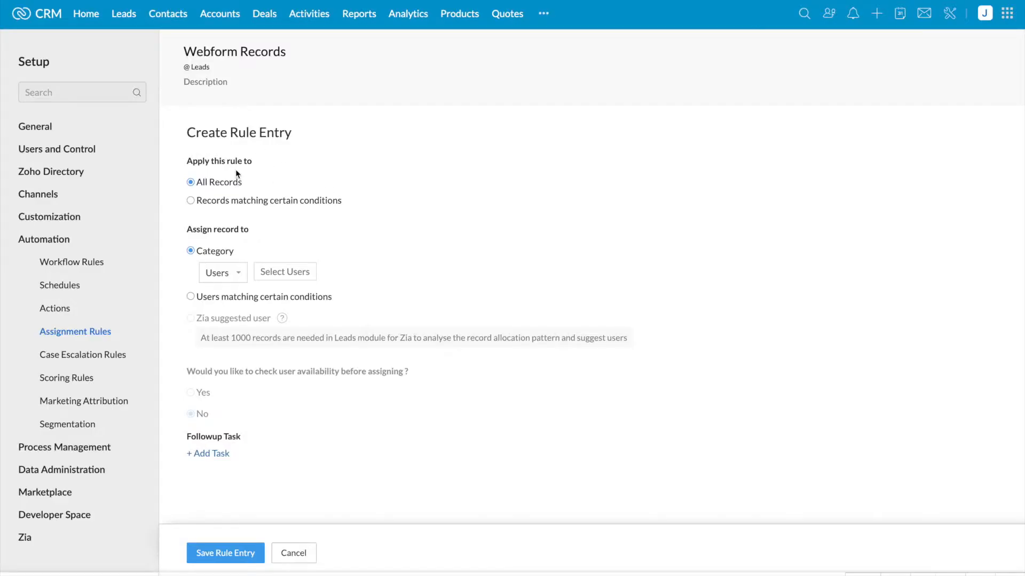
mouse_move(250, 186)
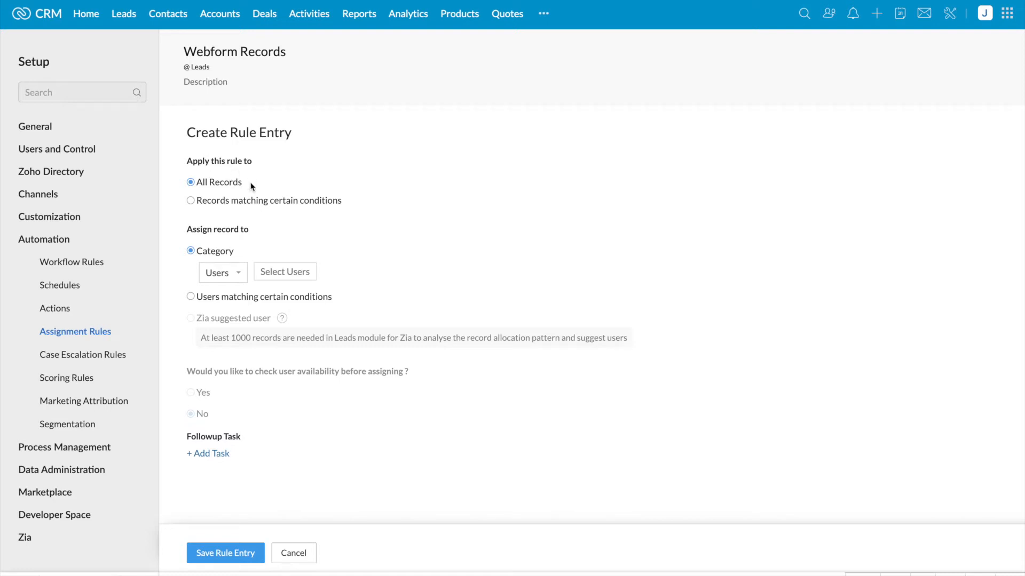
mouse_move(209, 207)
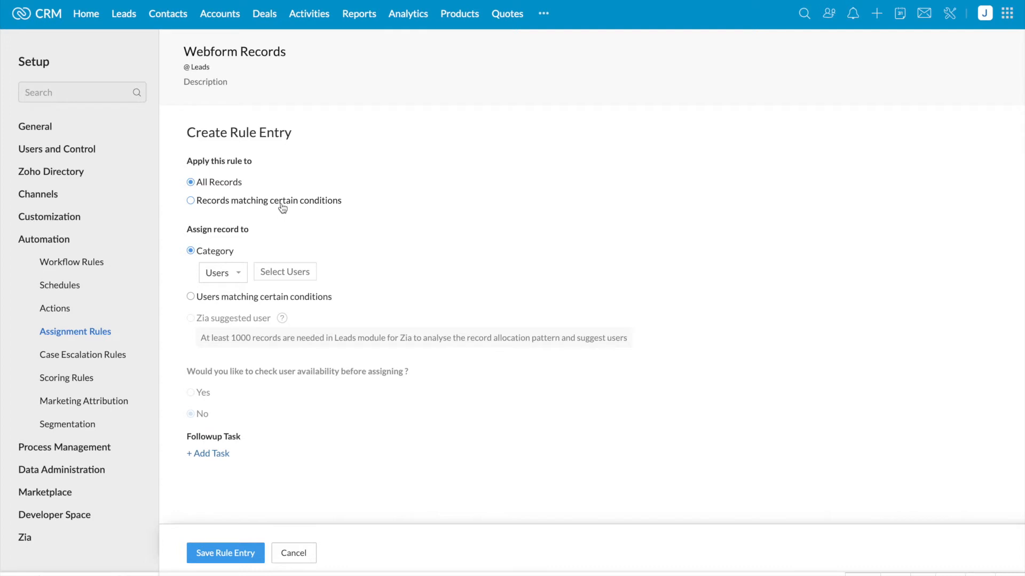
mouse_move(268, 216)
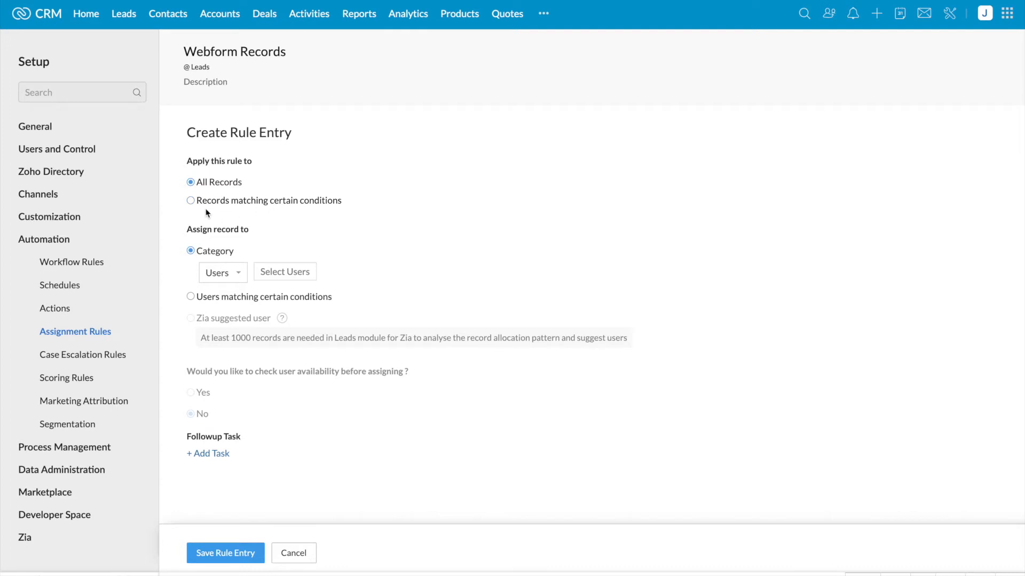
Step: Restrict the rule entry to records where Lead Source is Webform
left_click(190, 201)
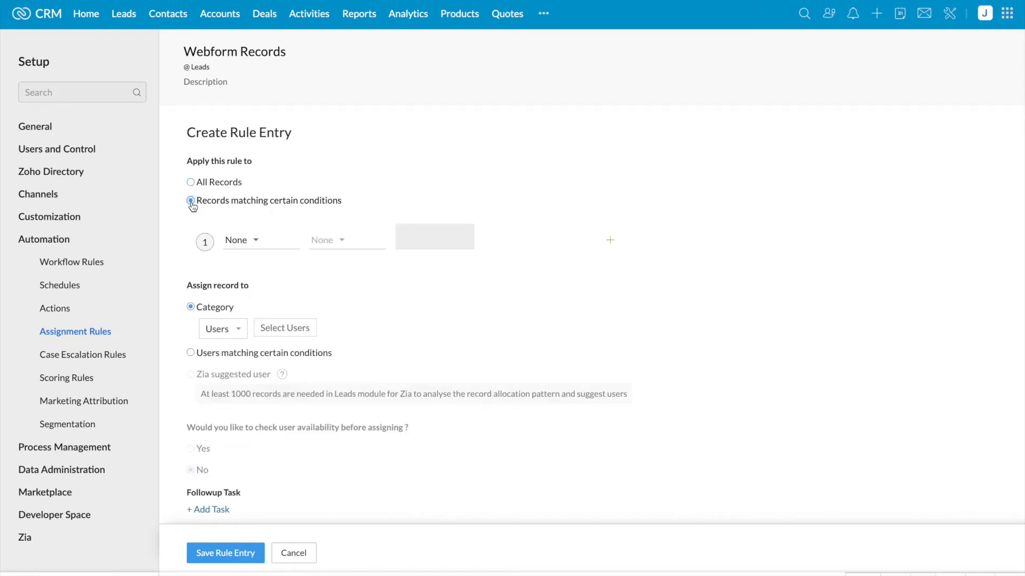
left_click(242, 240)
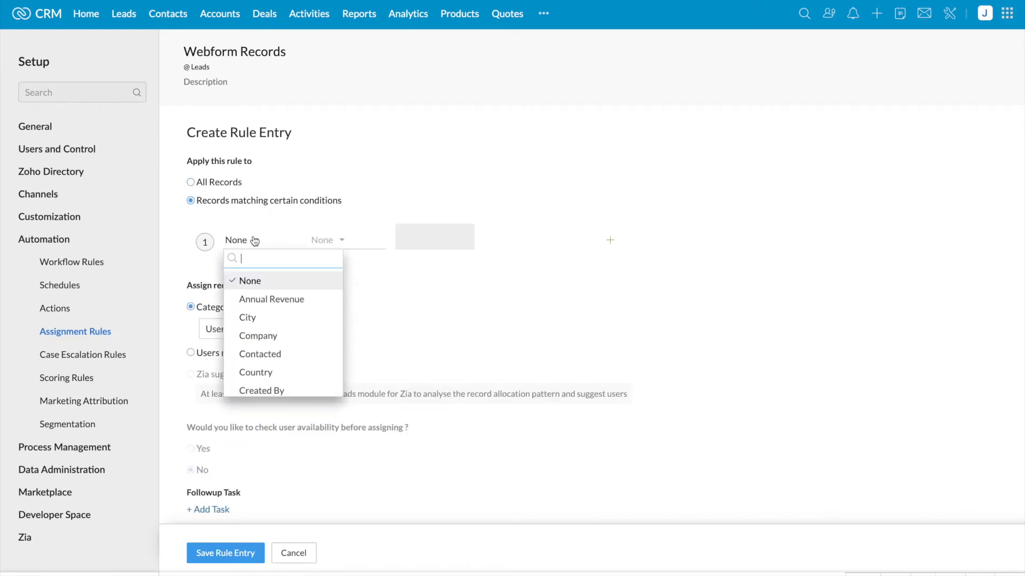
left_click(326, 242)
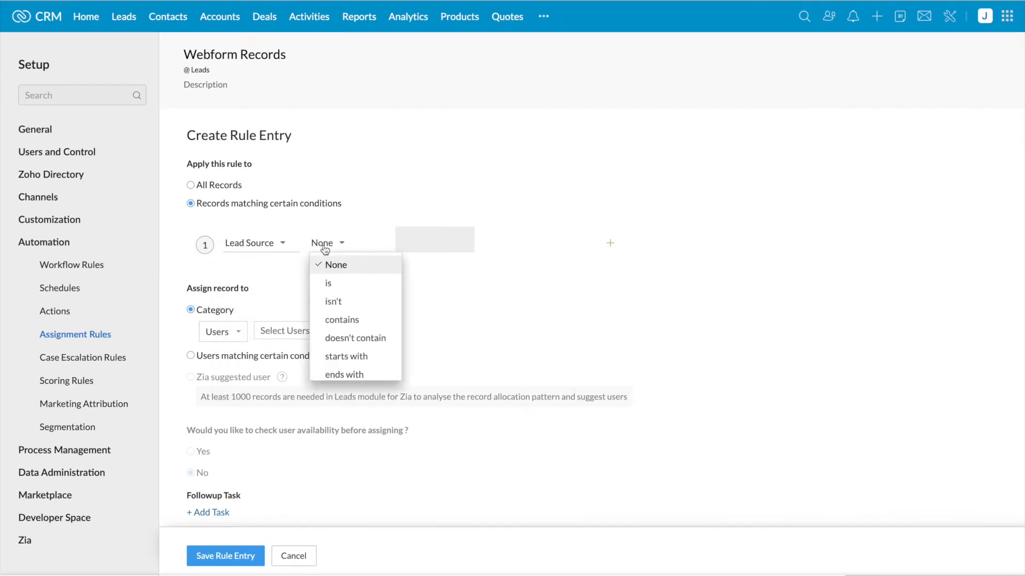
left_click(327, 283)
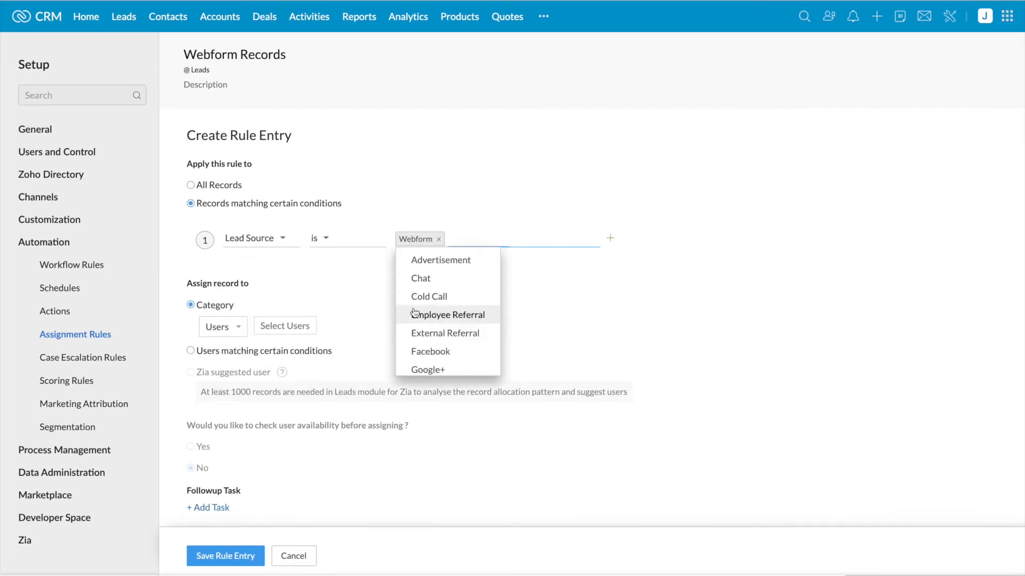
left_click(252, 295)
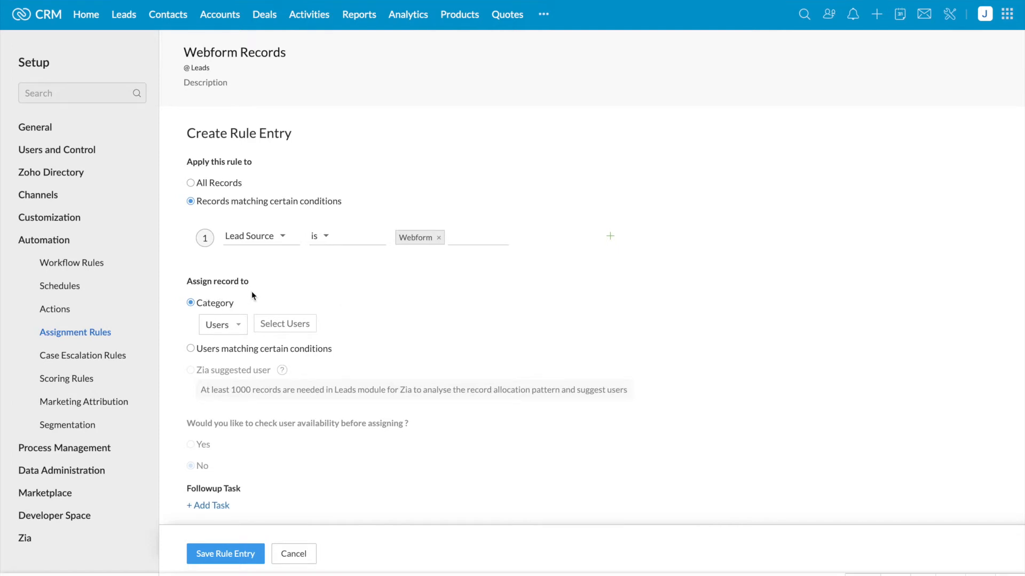
mouse_move(231, 316)
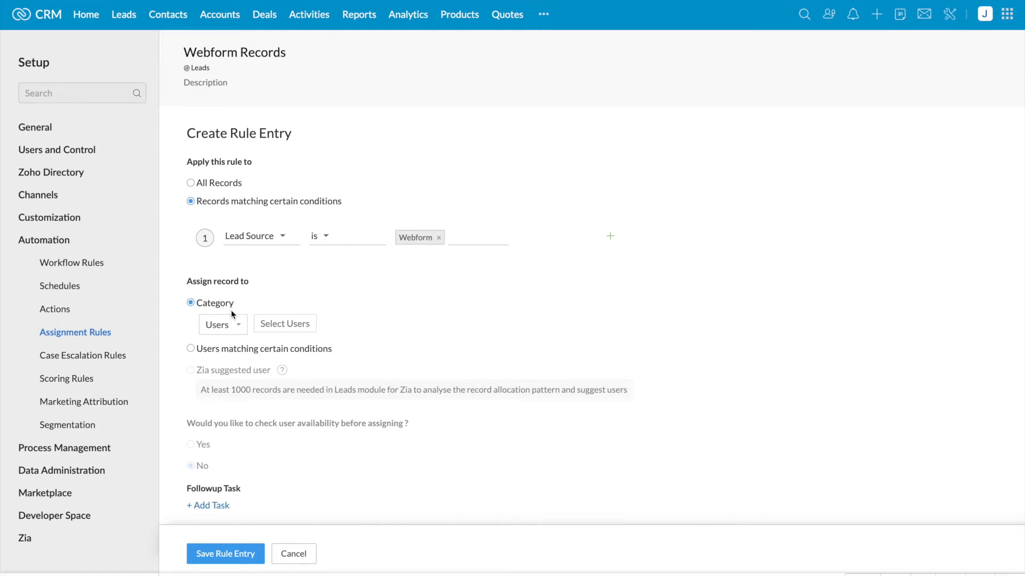
Step: Set matching leads to be assigned by category, with Users as the category type
left_click(222, 323)
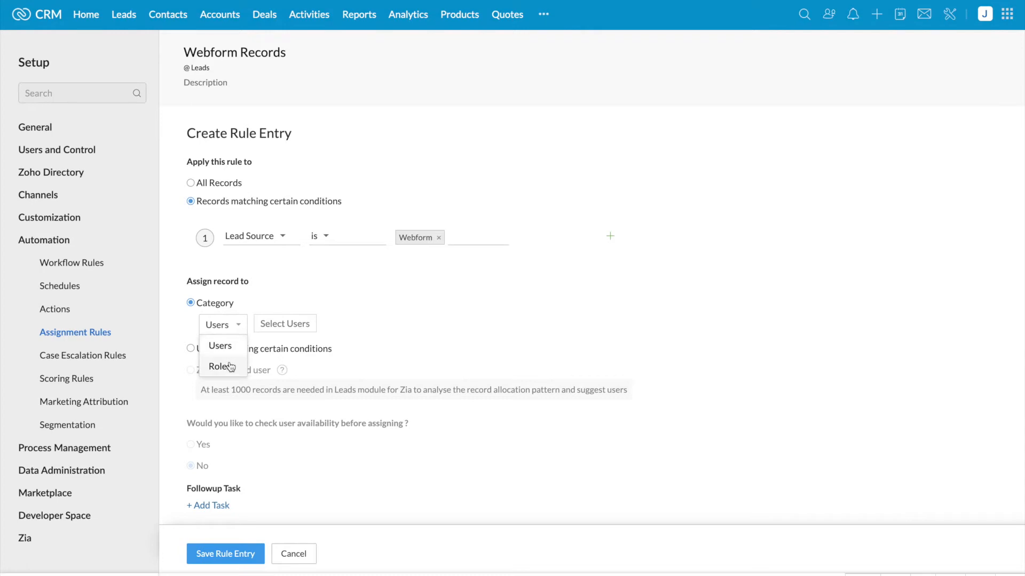
mouse_move(232, 347)
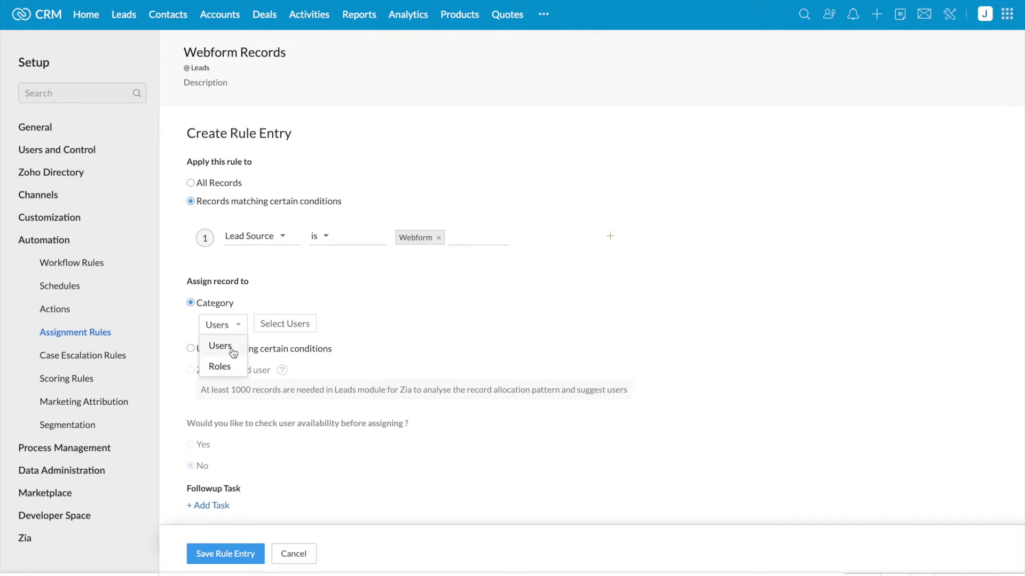
mouse_move(221, 366)
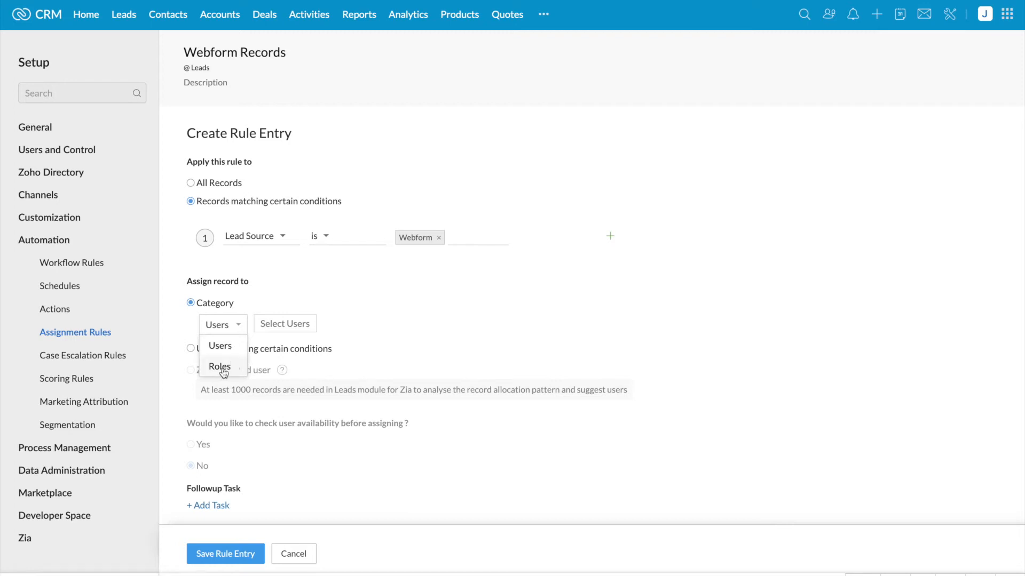
mouse_move(220, 346)
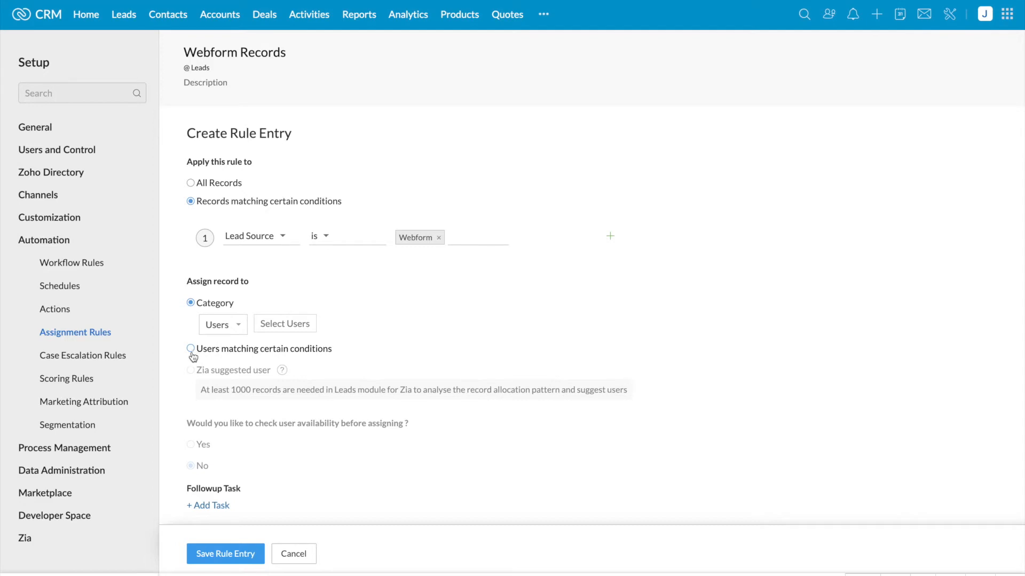
left_click(190, 348)
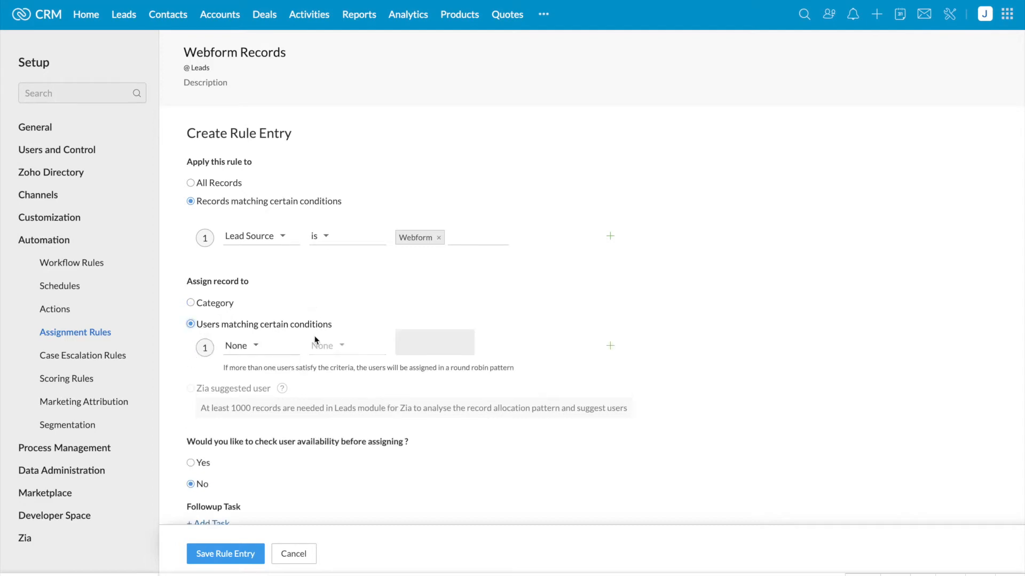
left_click(255, 345)
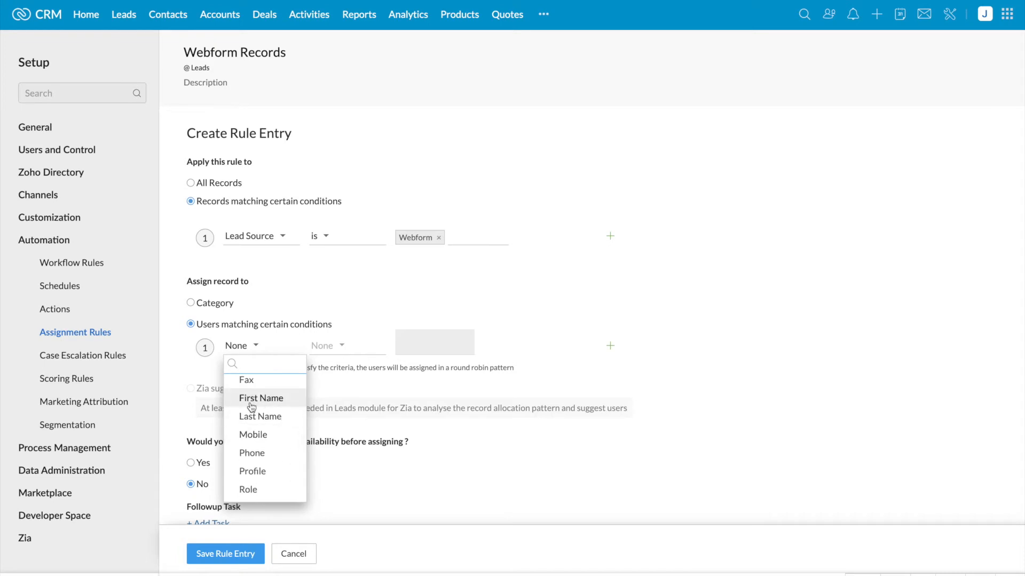
mouse_move(274, 435)
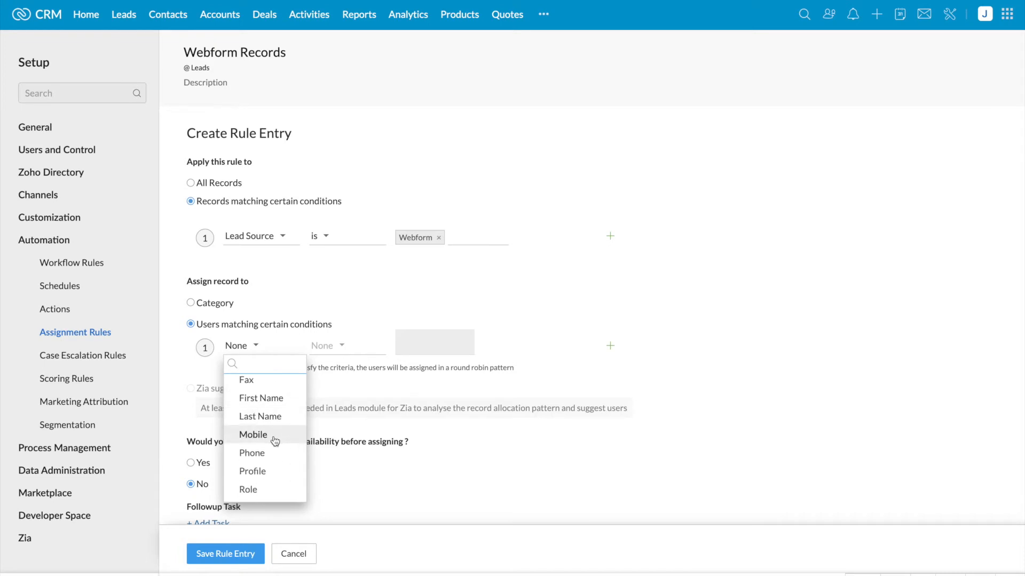
mouse_move(282, 452)
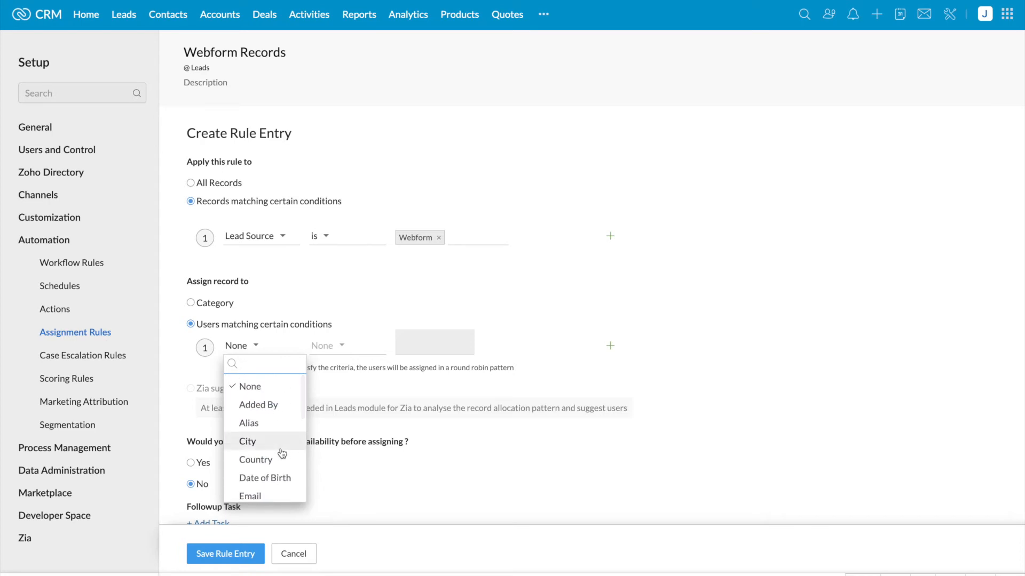
left_click(363, 325)
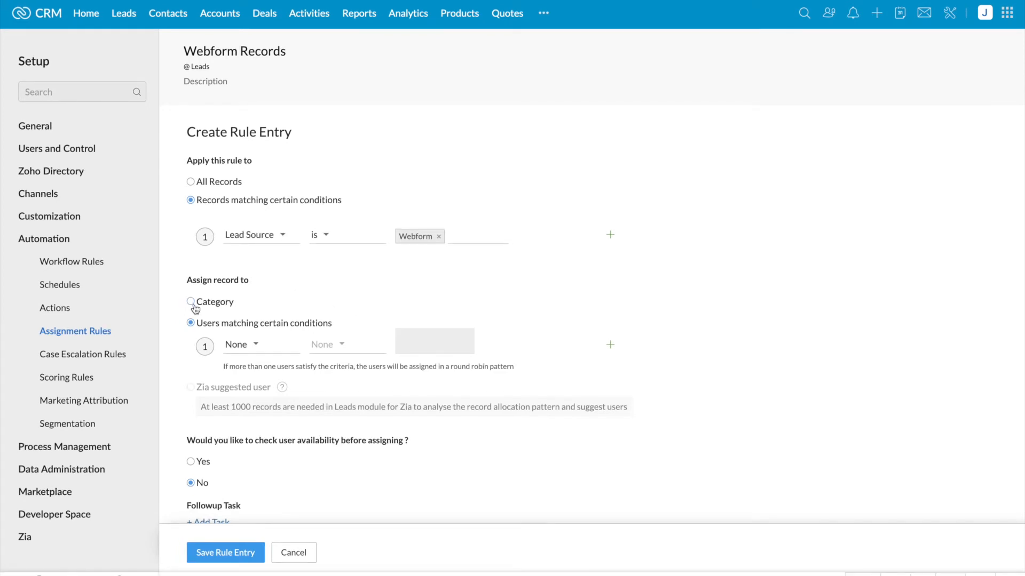
left_click(190, 301)
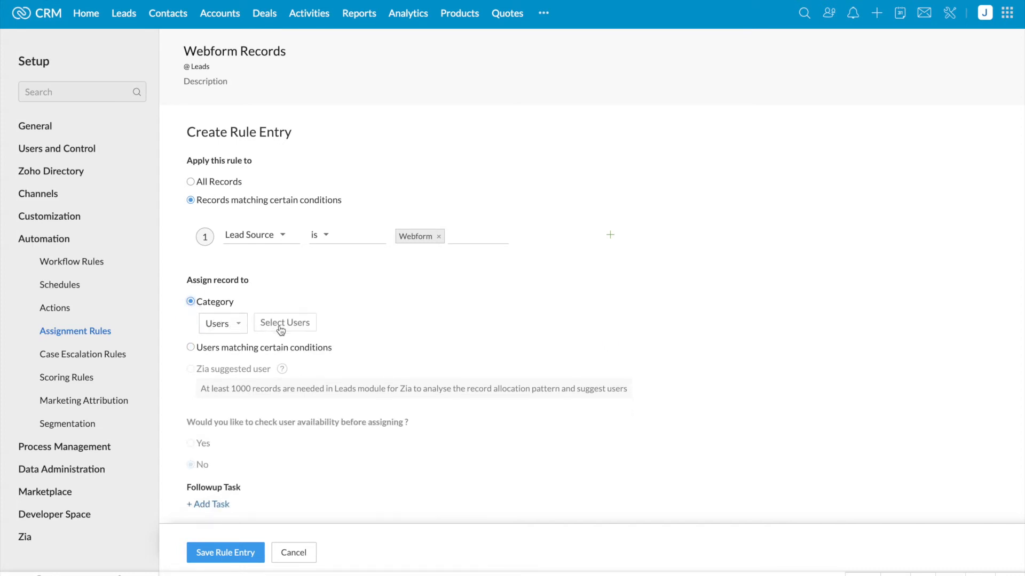
left_click(284, 323)
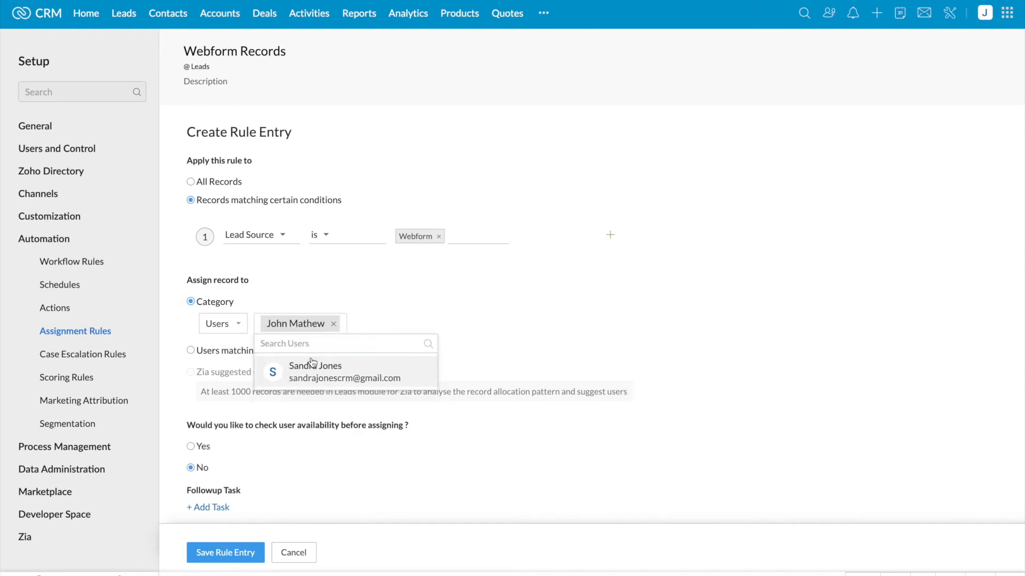
left_click(315, 365)
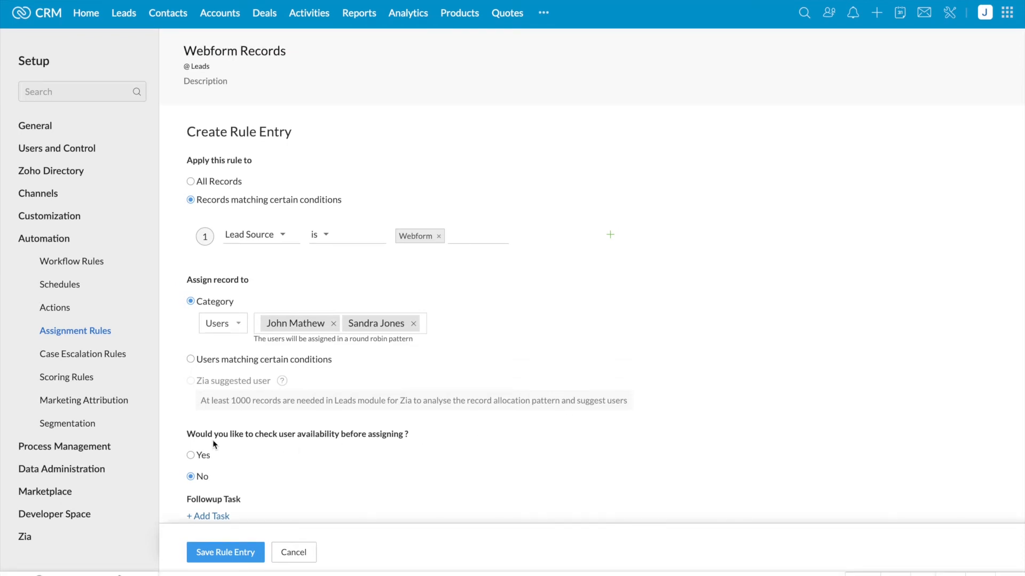
scroll("down", 3)
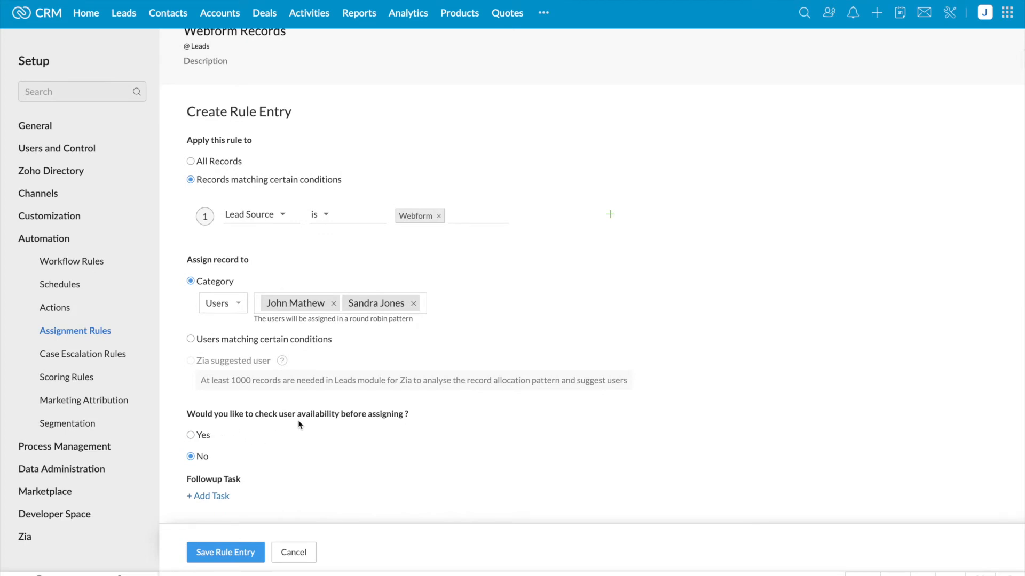
mouse_move(397, 429)
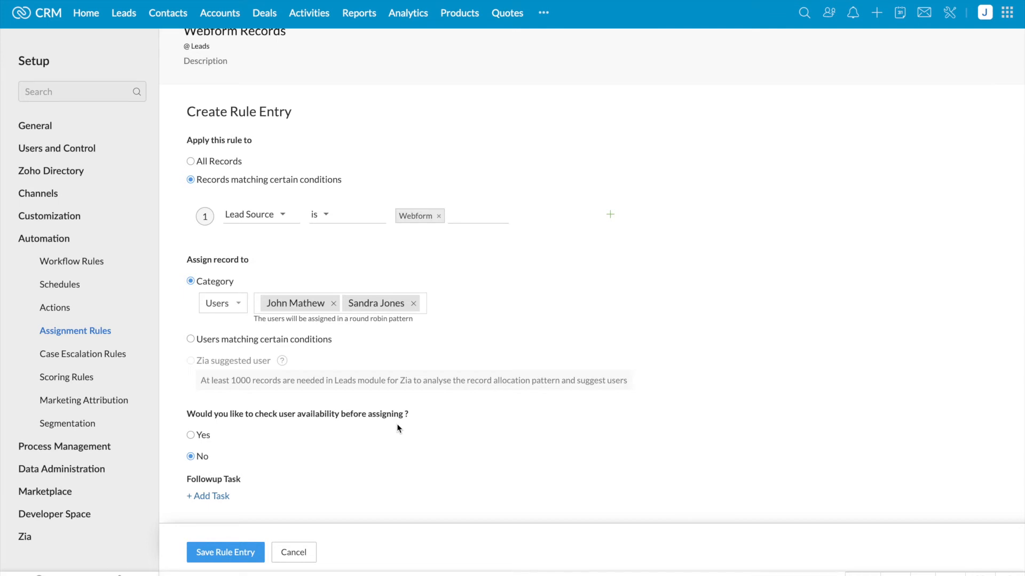
mouse_move(386, 428)
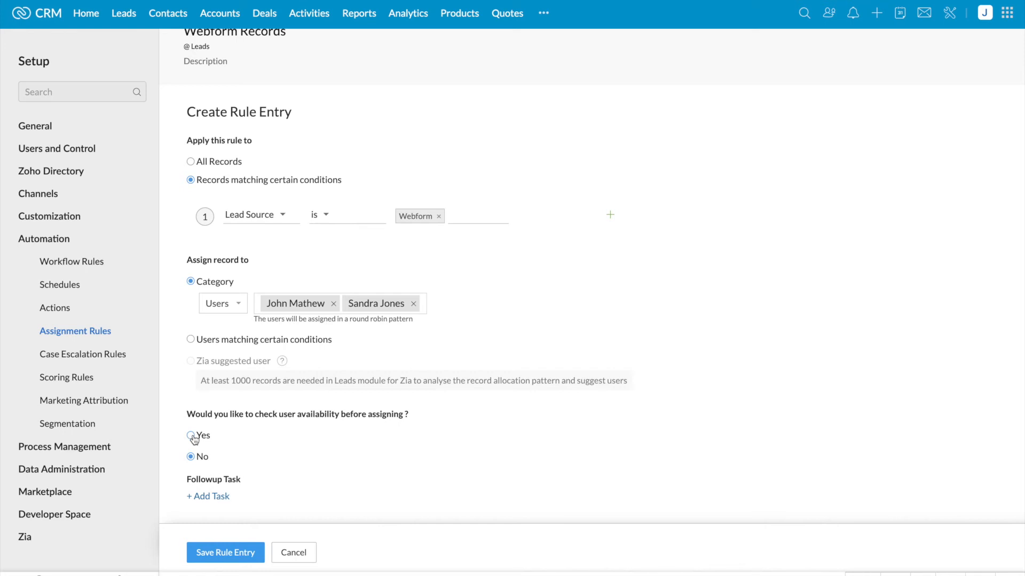
Step: Check user availability by online status, then save the rule entry
left_click(190, 435)
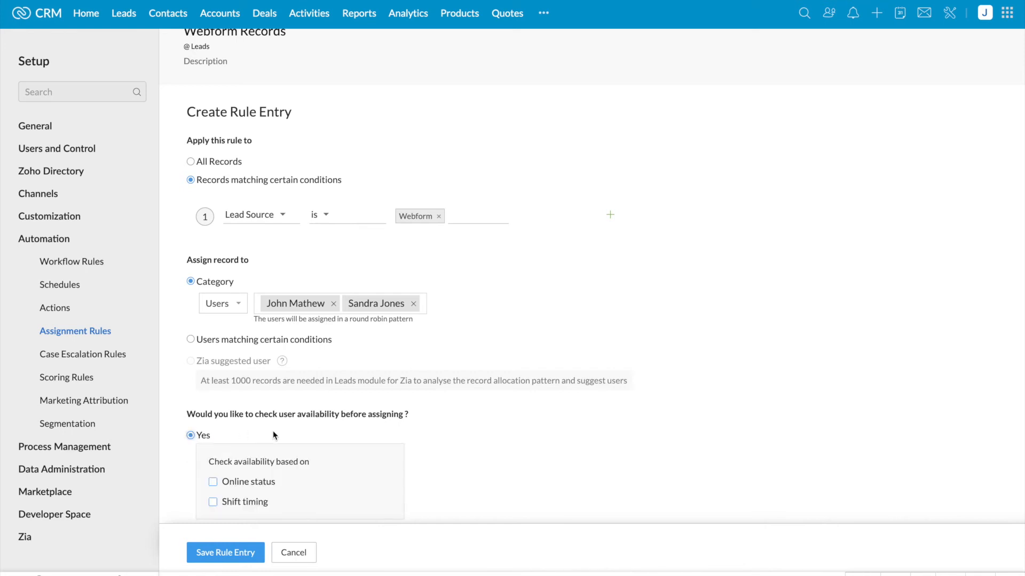
scroll("down", 3)
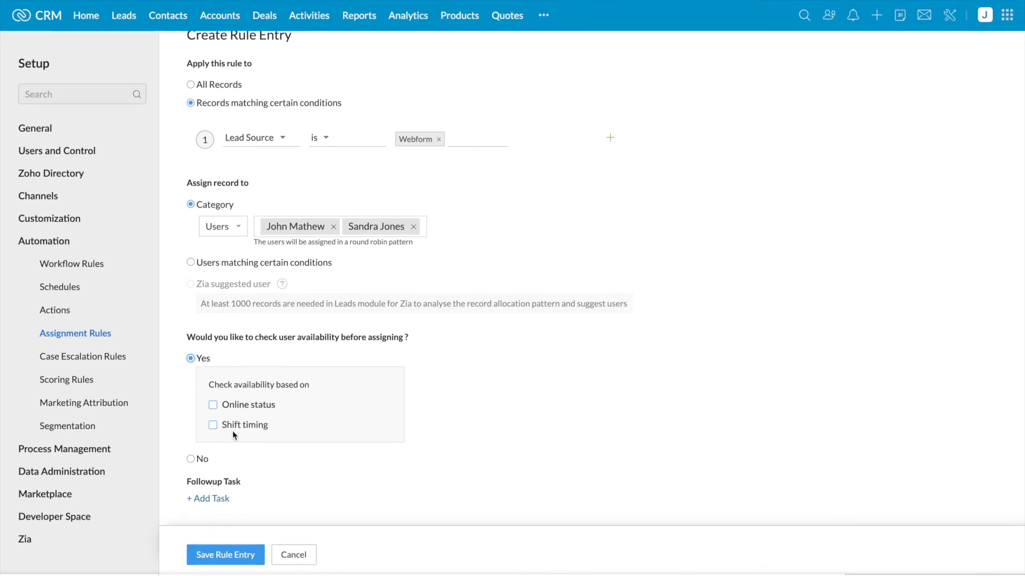
mouse_move(255, 436)
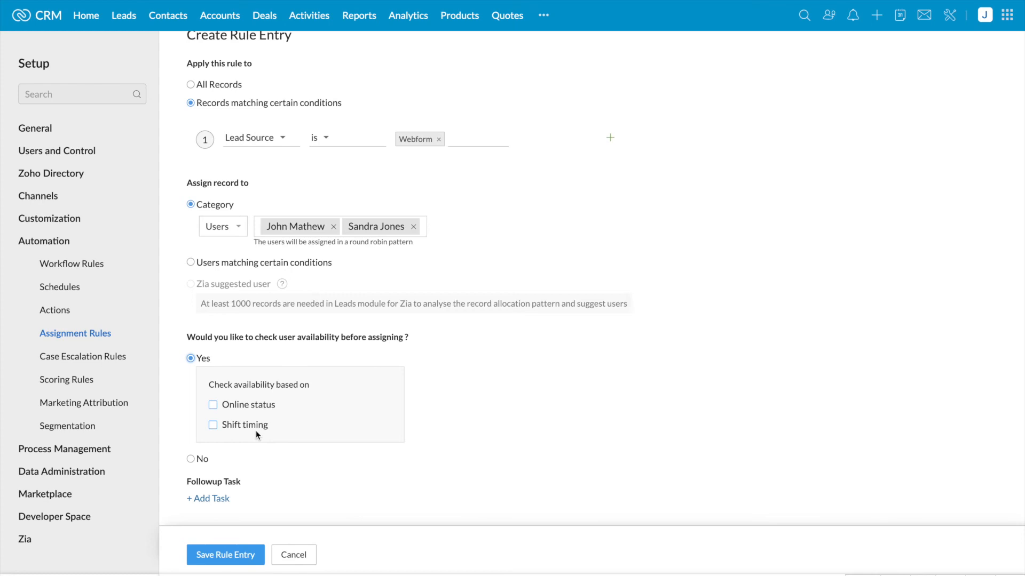
mouse_move(227, 435)
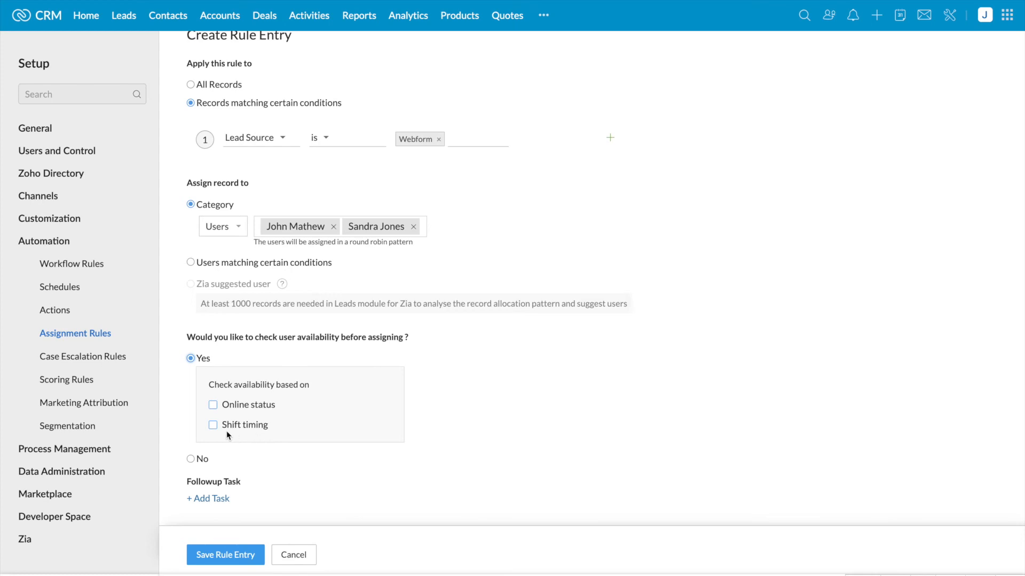
mouse_move(254, 436)
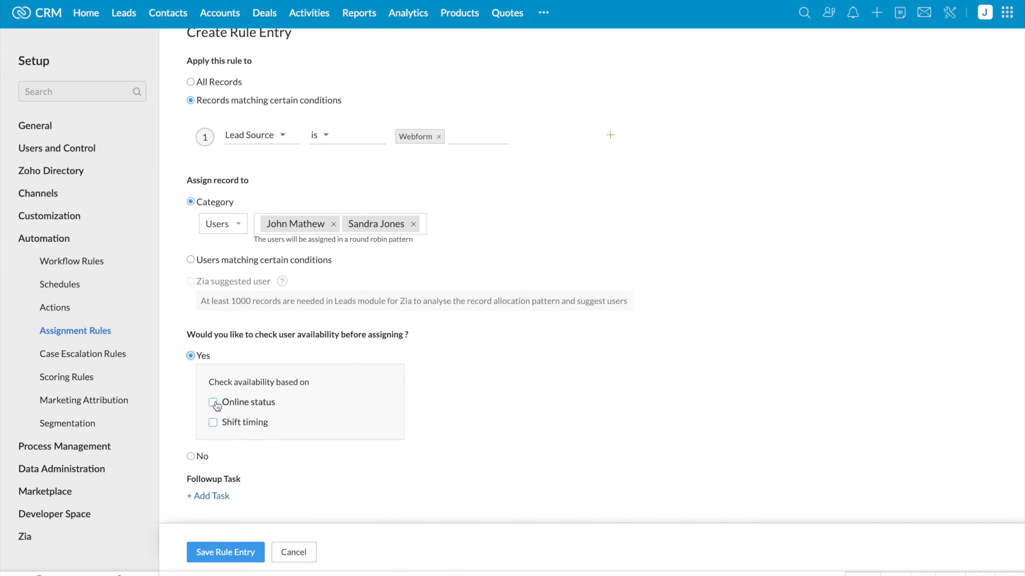
left_click(212, 402)
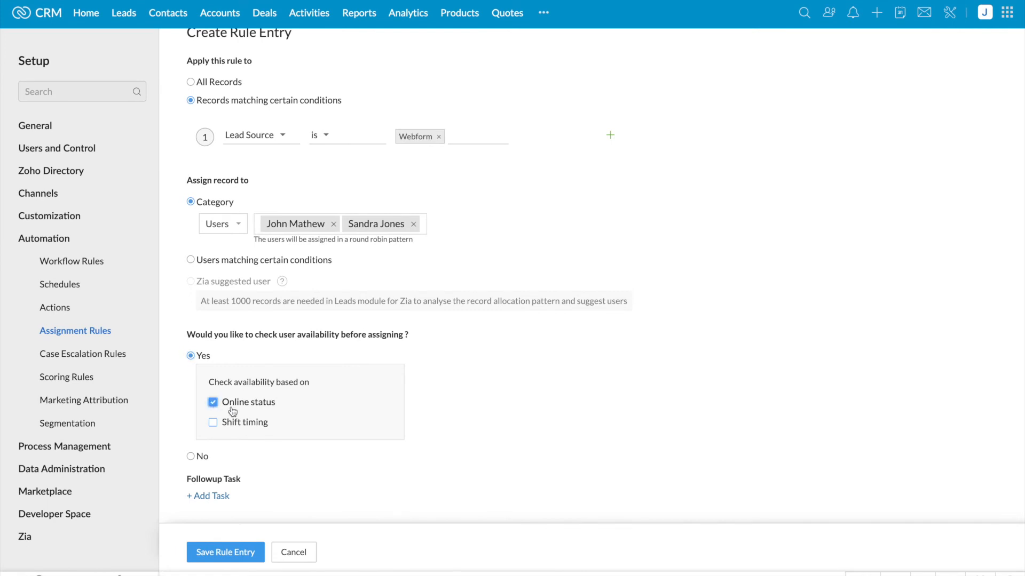
left_click(225, 553)
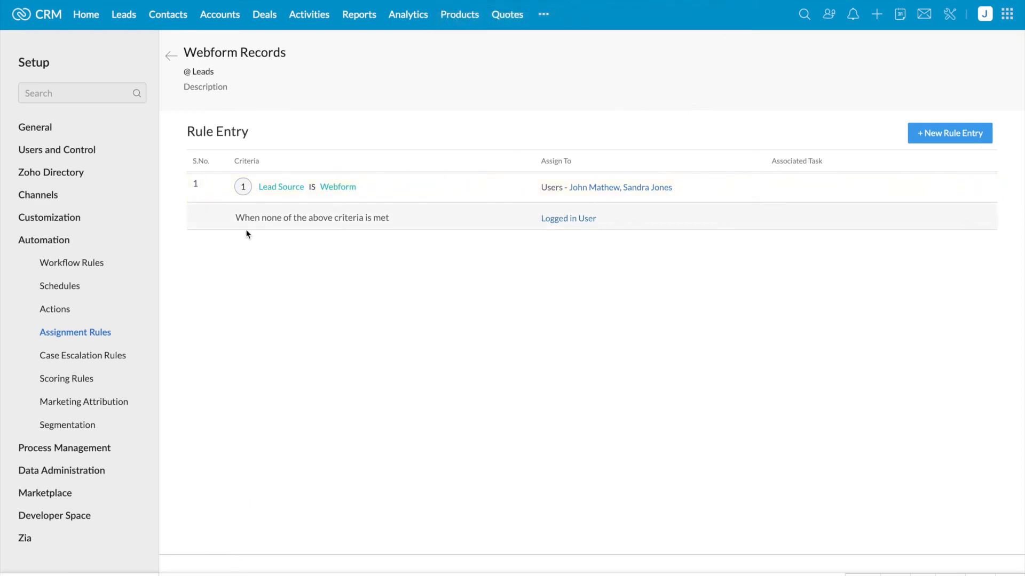
mouse_move(384, 227)
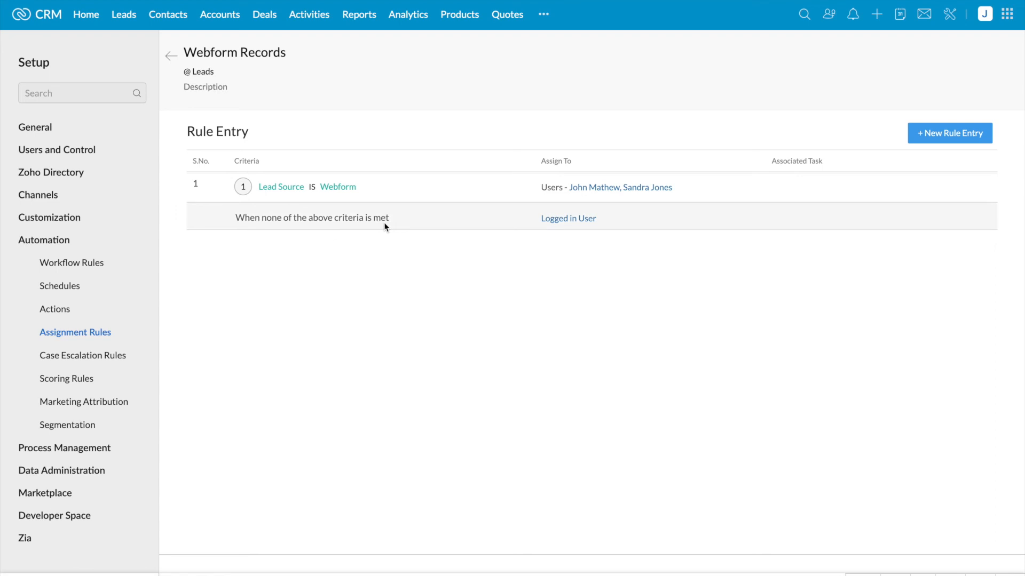
left_click(567, 219)
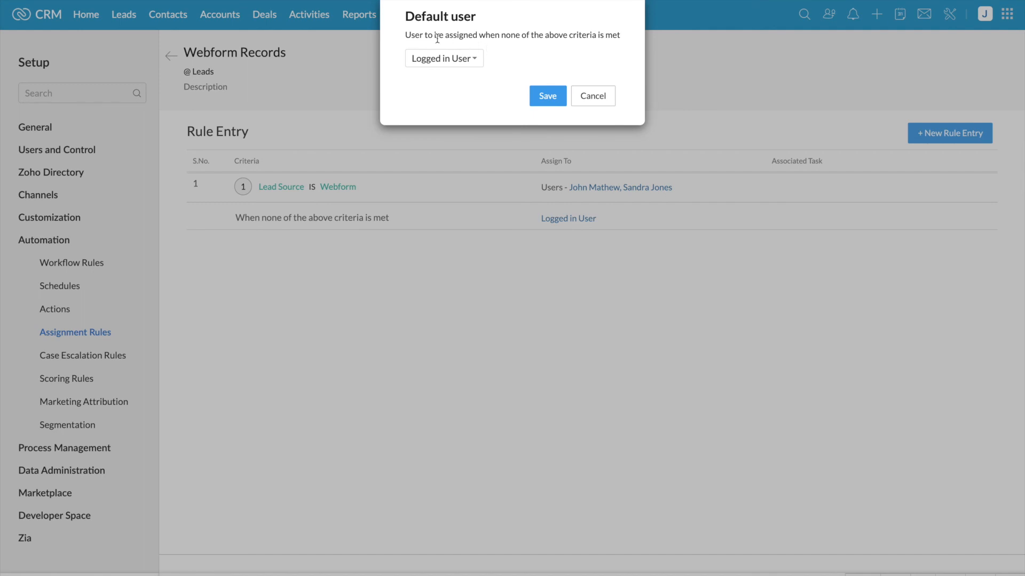
mouse_move(529, 65)
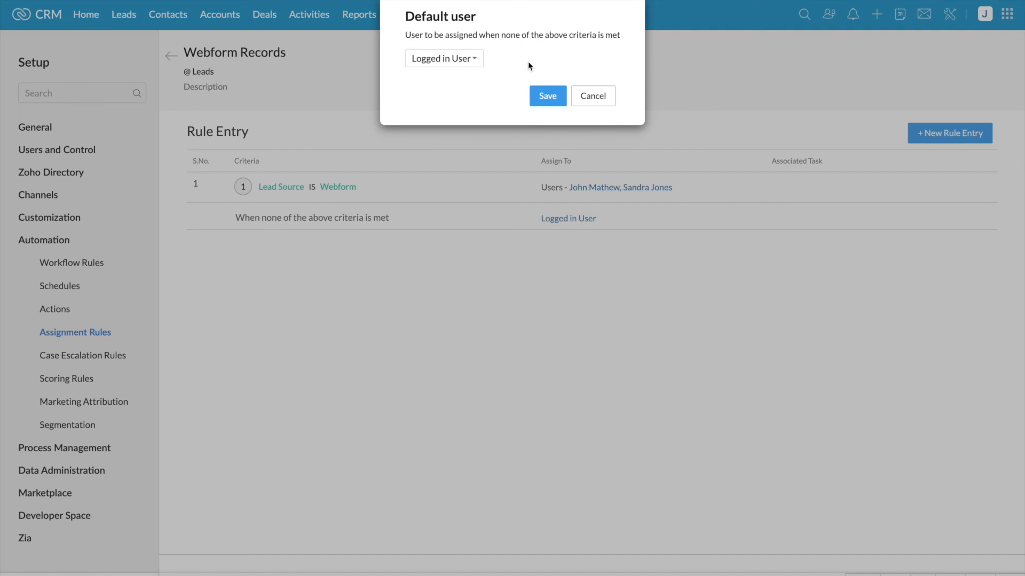
left_click(443, 58)
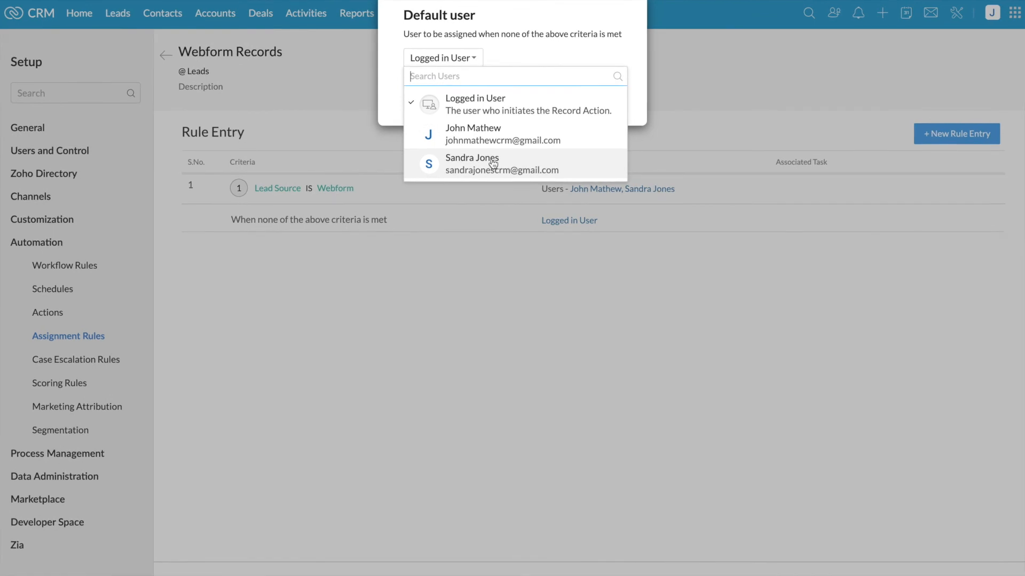
left_click(472, 163)
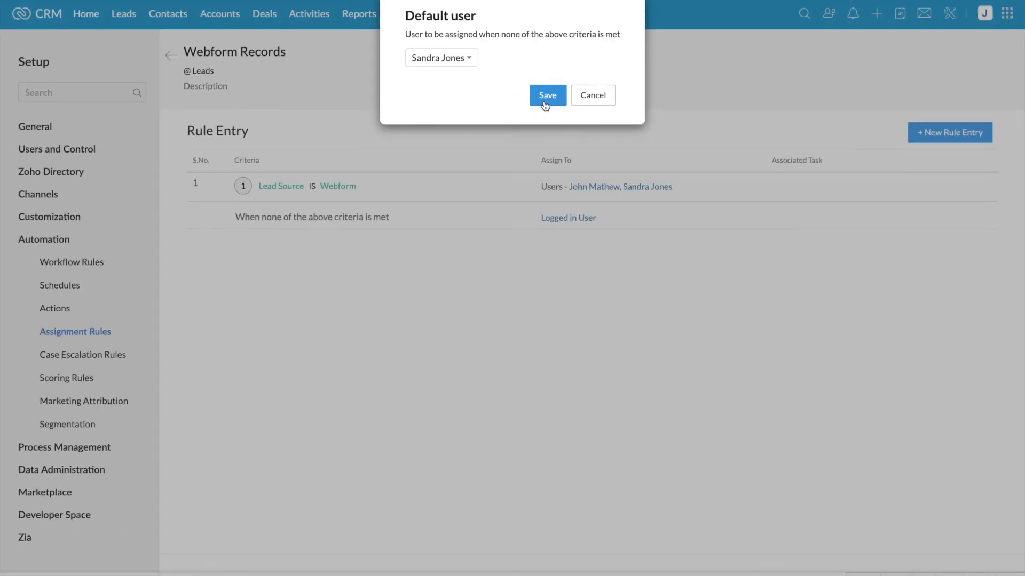
left_click(547, 95)
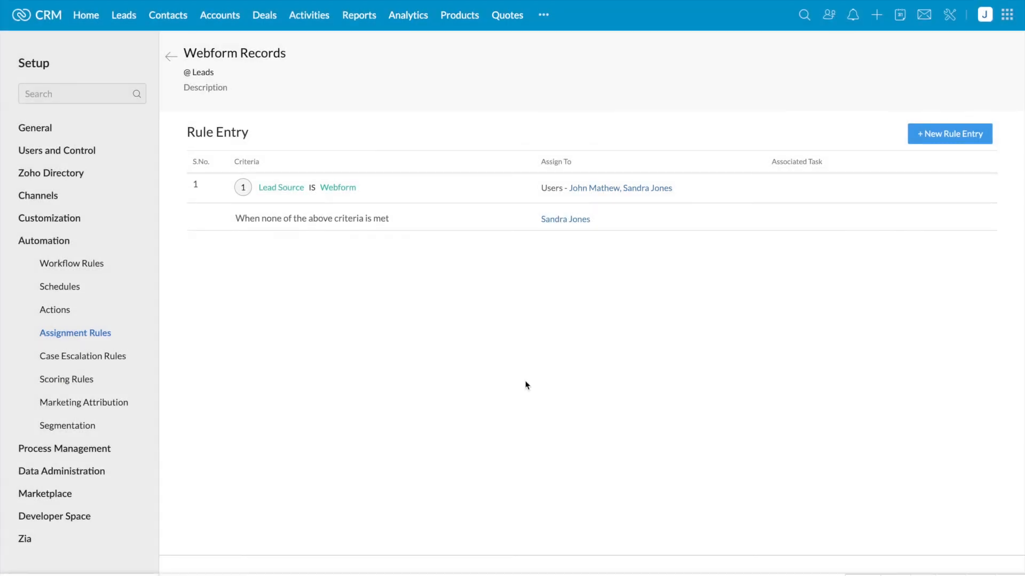